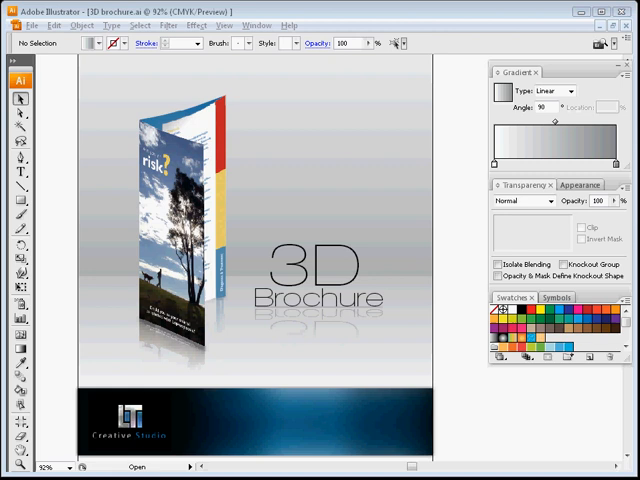
{"action": "mouse_move", "coordinate": [44, 272]}
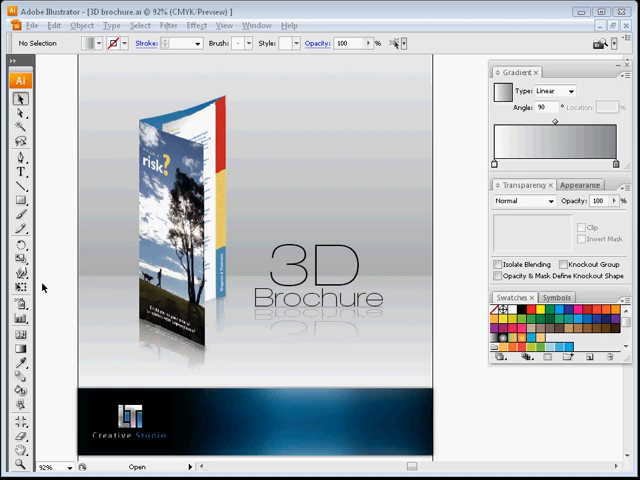
{"action": "mouse_move", "coordinate": [44, 308]}
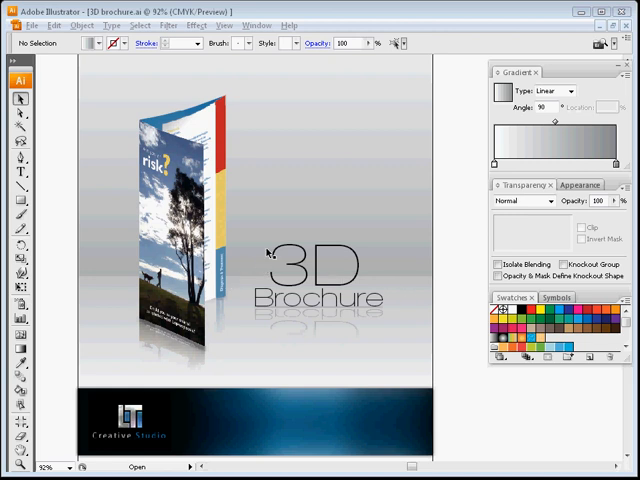
{"action": "mouse_move", "coordinate": [418, 272]}
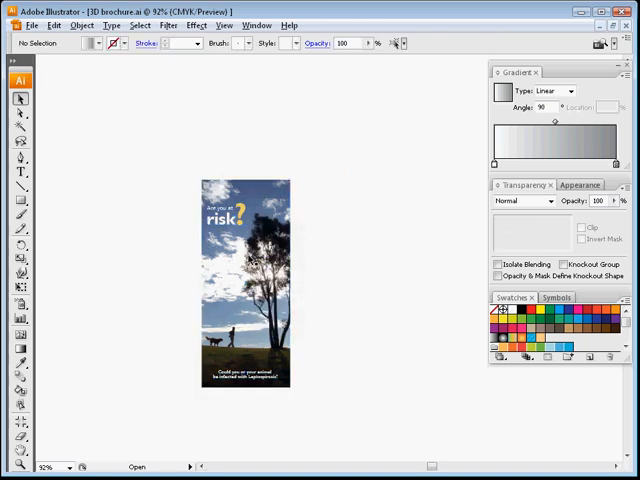
Step: Select the flat tree-photo panel group with the Selection tool
{"action": "left_click", "coordinate": [244, 290]}
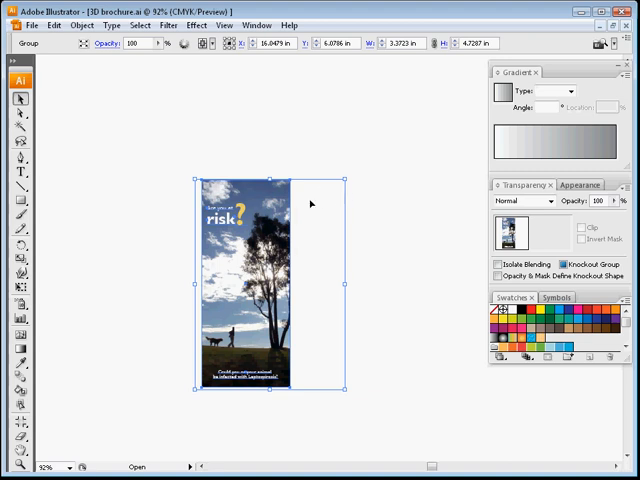
{"action": "mouse_move", "coordinate": [336, 310]}
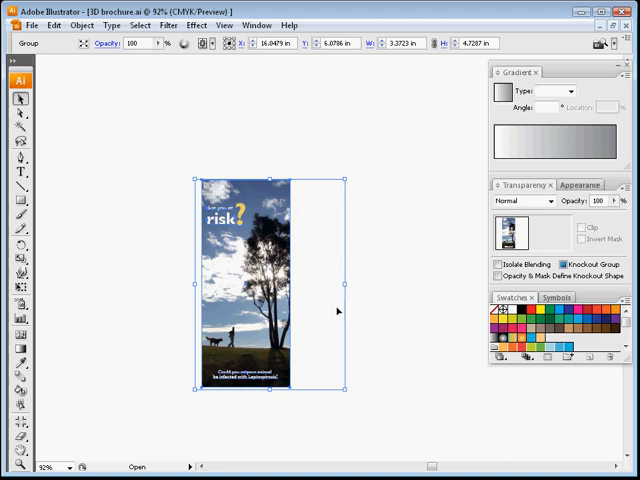
{"action": "mouse_move", "coordinate": [328, 200]}
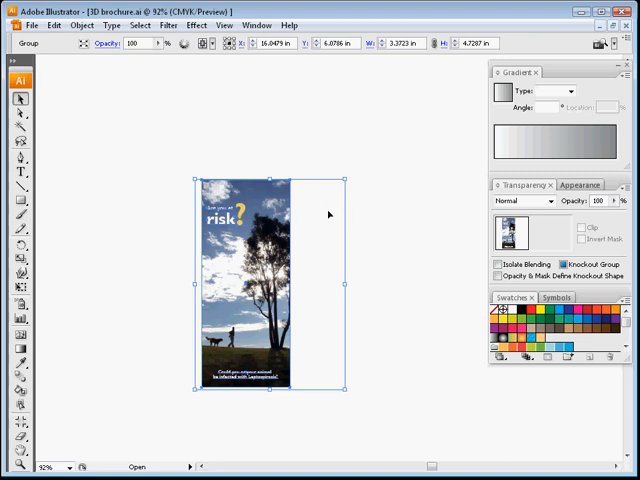
{"action": "mouse_move", "coordinate": [290, 228]}
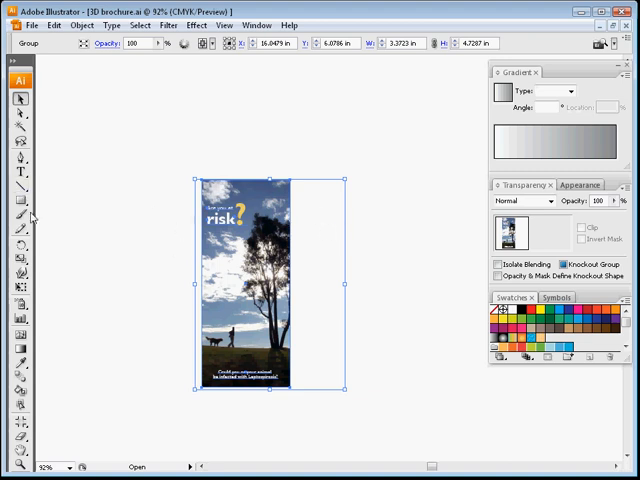
{"action": "mouse_move", "coordinate": [80, 210]}
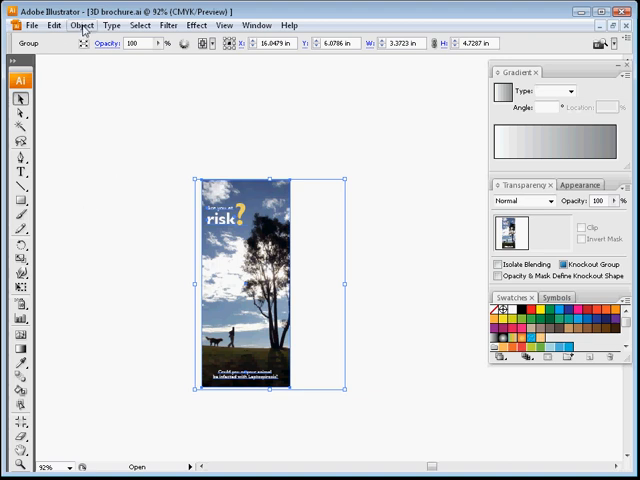
Step: Rasterize the tree-photo panel at Screen (72 ppi) with a Transparent background
{"action": "left_click", "coordinate": [82, 24]}
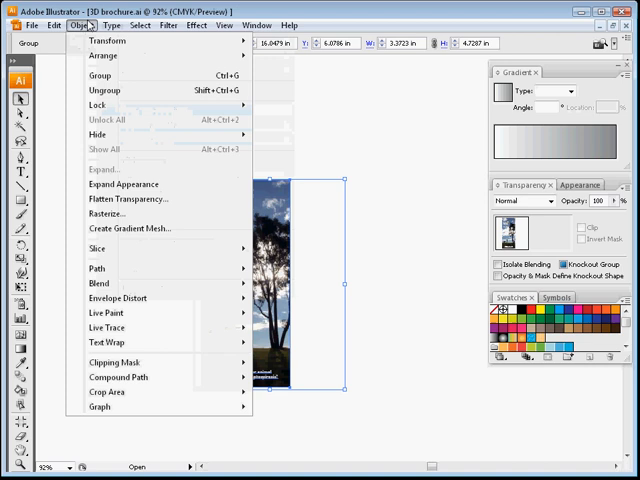
{"action": "left_click", "coordinate": [100, 212]}
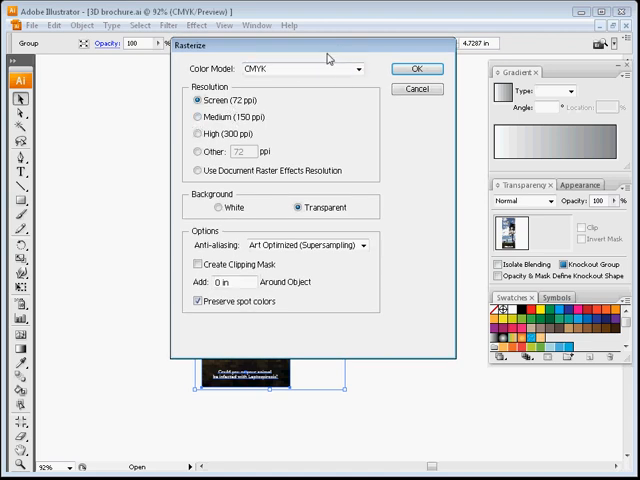
{"action": "left_click_drag", "start_coordinate": [330, 56], "coordinate": [400, 48]}
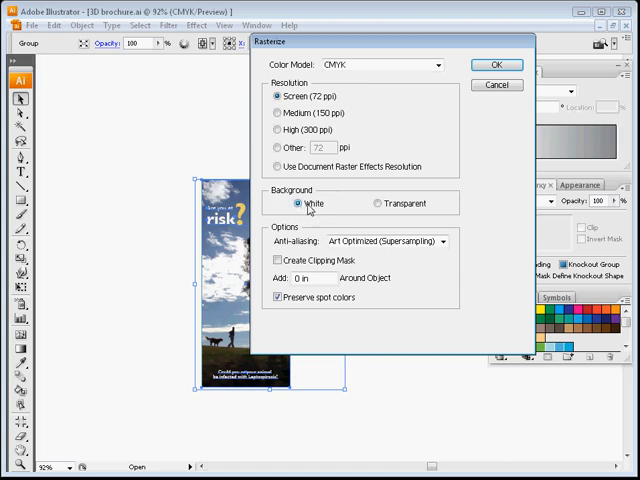
{"action": "left_click", "coordinate": [376, 204]}
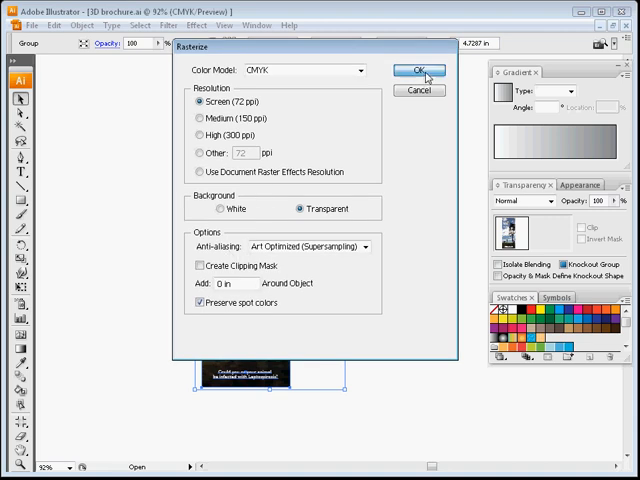
{"action": "left_click", "coordinate": [416, 76]}
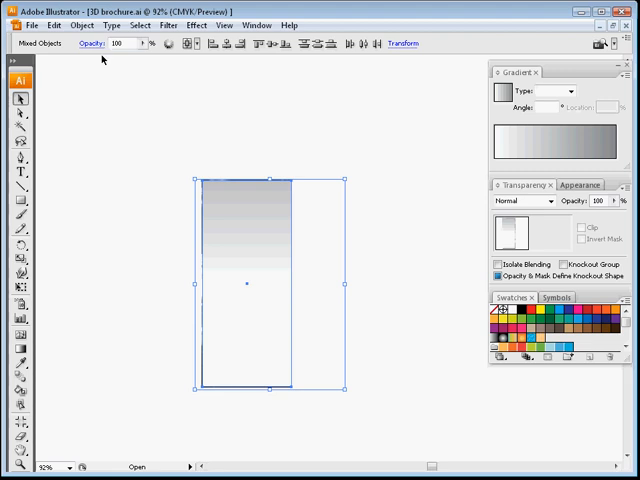
Step: Envelope-distort the rasterized panel using Make with Top Object on the gradient rectangle
{"action": "left_click", "coordinate": [80, 24]}
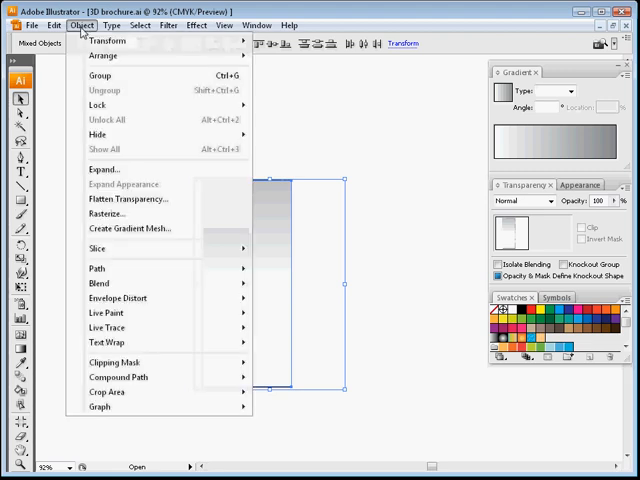
{"action": "mouse_move", "coordinate": [148, 136]}
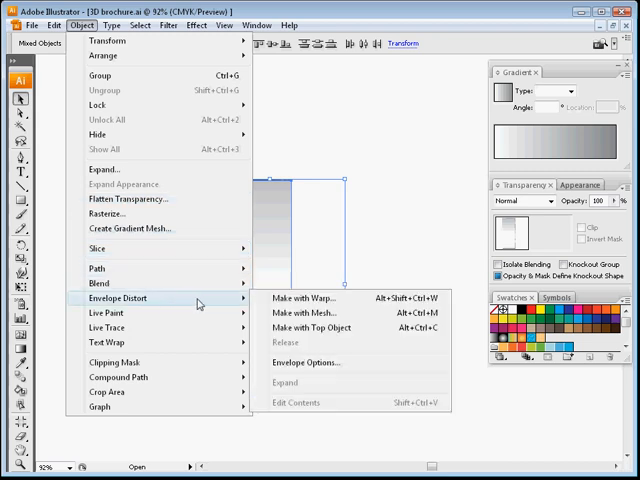
{"action": "mouse_move", "coordinate": [312, 328]}
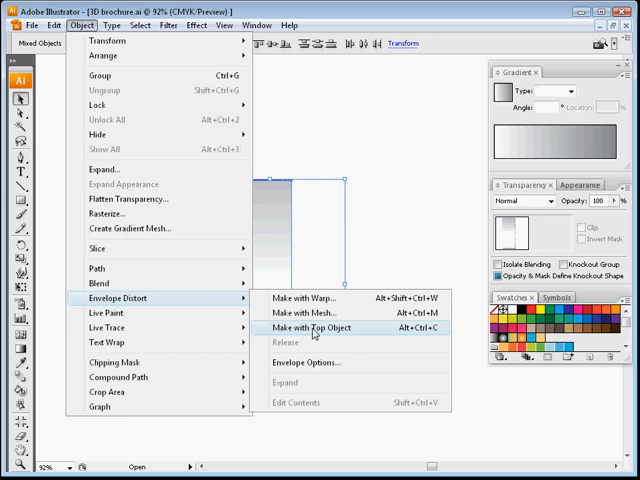
{"action": "left_click", "coordinate": [310, 328]}
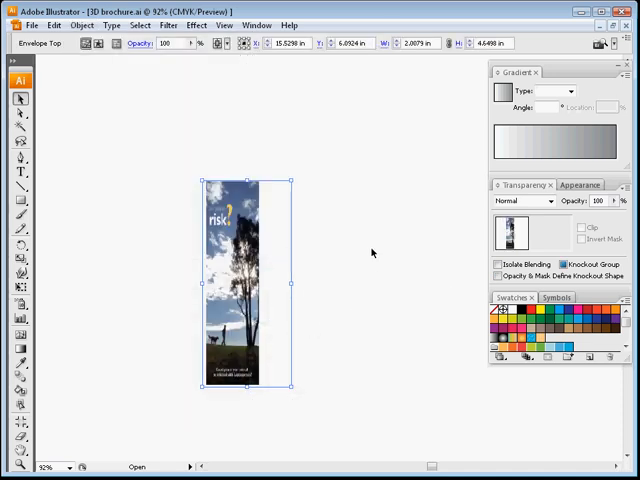
Step: Widen the distorted cover panel and drag its mesh warp into an angled perspective
{"action": "left_click_drag", "start_coordinate": [290, 290], "coordinate": [328, 290]}
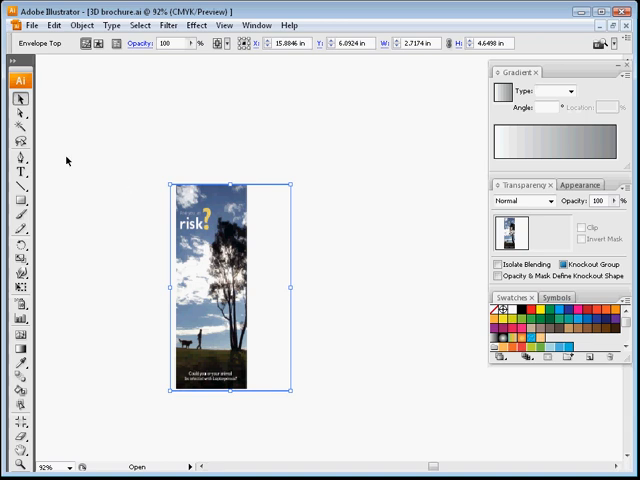
{"action": "left_click_drag", "start_coordinate": [290, 288], "coordinate": [302, 288]}
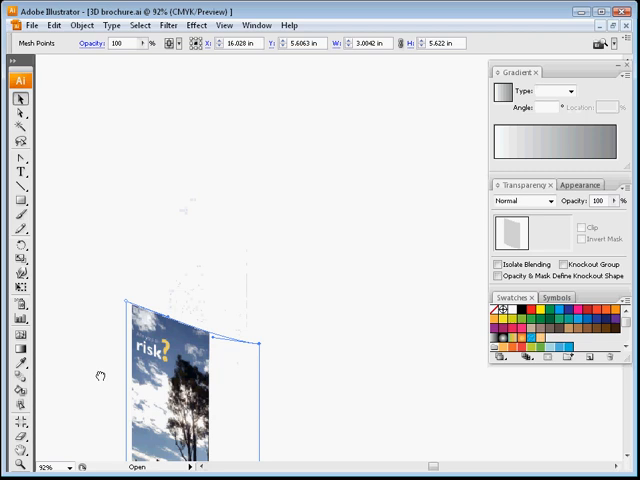
{"action": "left_click_drag", "start_coordinate": [180, 380], "coordinate": [340, 180]}
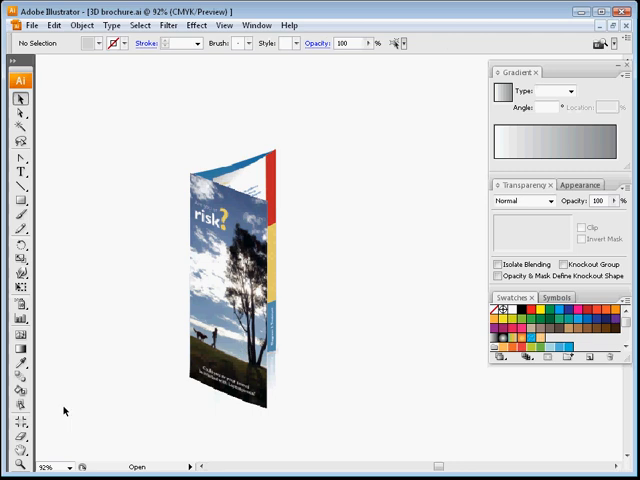
{"action": "mouse_move", "coordinate": [276, 210]}
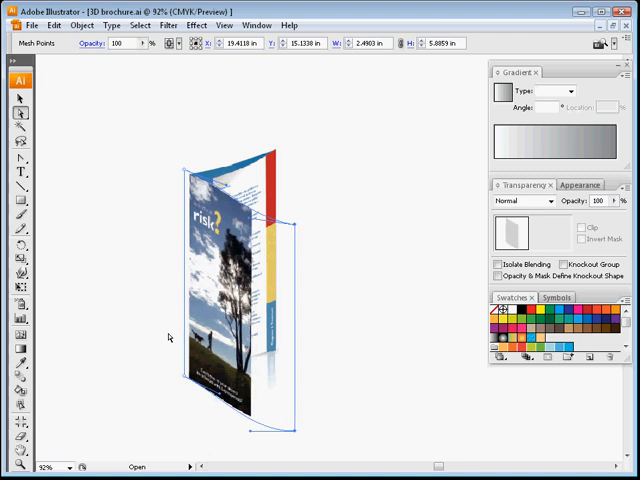
Step: Deselect to preview the folded brochure, then select the warped middle panel
{"action": "left_click", "coordinate": [346, 296]}
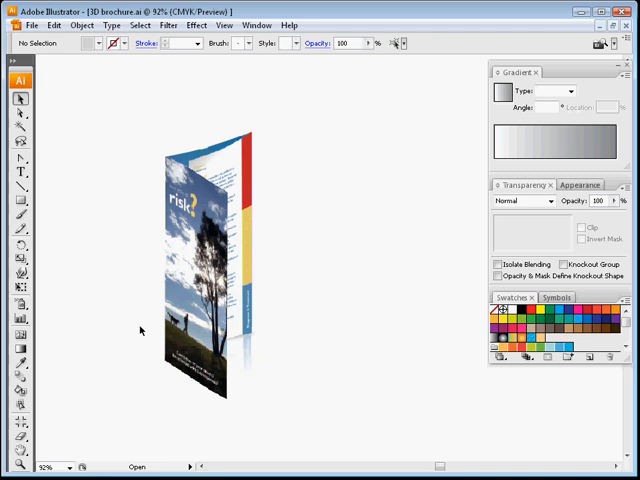
{"action": "left_click", "coordinate": [200, 270]}
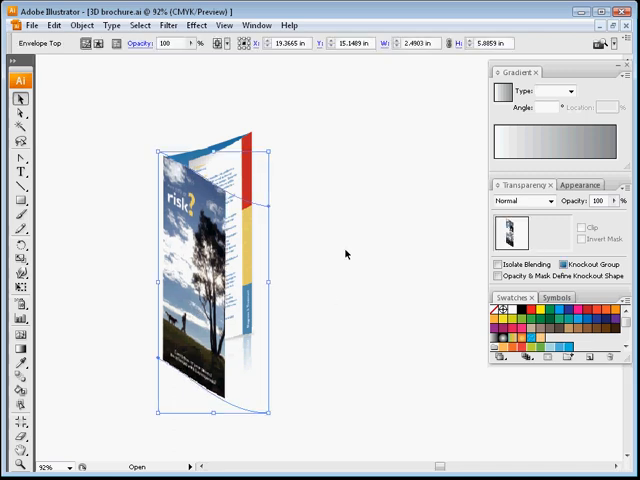
Step: Select the reflection copy and enter its opacity mask via the Transparency panel thumbnail
{"action": "left_click", "coordinate": [96, 336]}
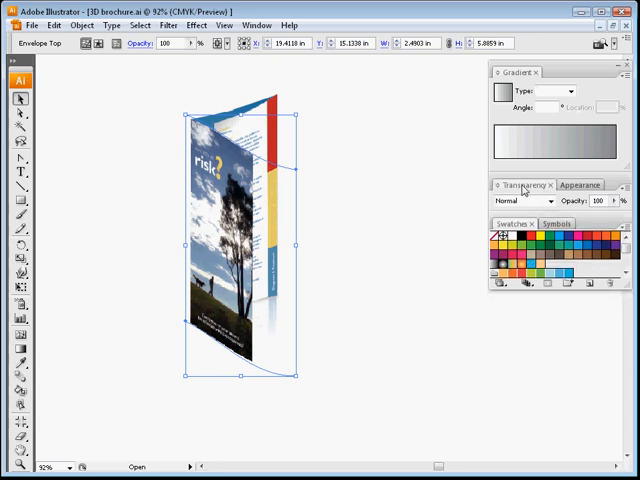
{"action": "left_click", "coordinate": [540, 184]}
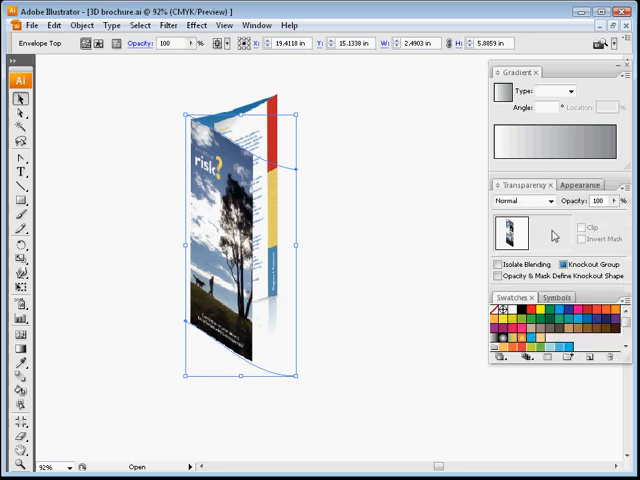
{"action": "mouse_move", "coordinate": [556, 234]}
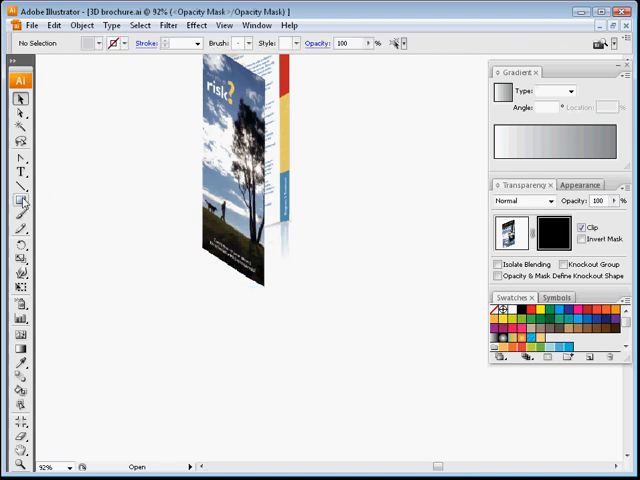
Step: Draw a mask rectangle over the reflection for the -90° gradient fade, then return to the artwork
{"action": "left_click_drag", "start_coordinate": [116, 178], "coordinate": [268, 368]}
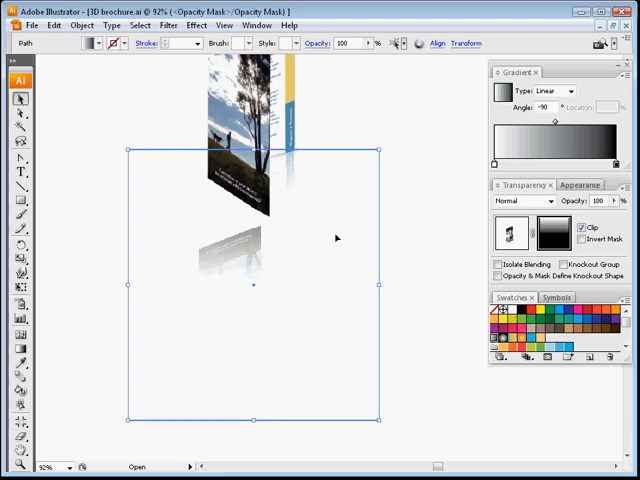
{"action": "mouse_move", "coordinate": [296, 268]}
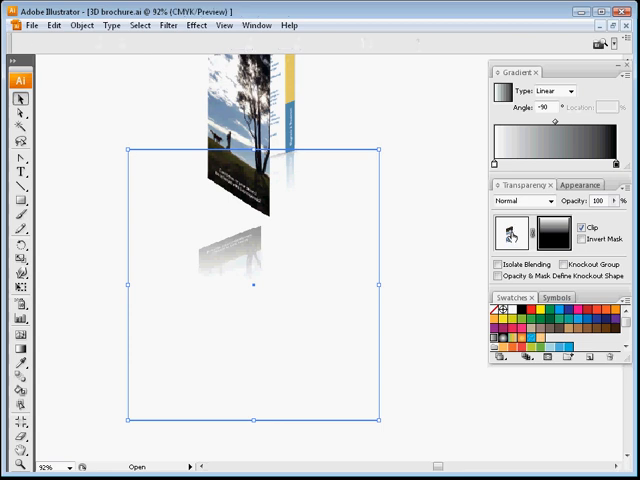
{"action": "left_click", "coordinate": [432, 240]}
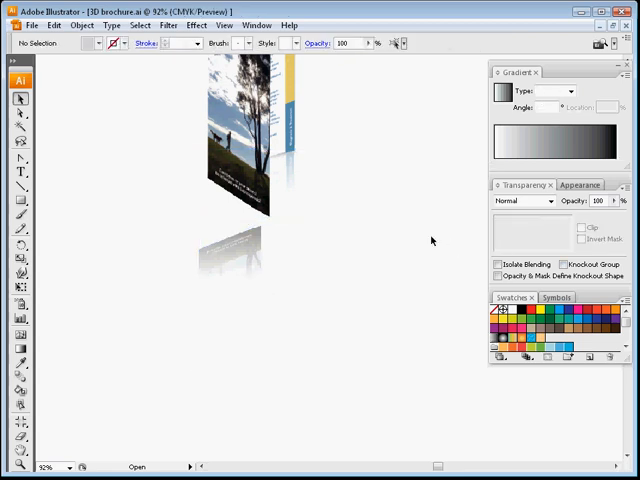
Step: Select the left panel to mirror a copy beneath it as its reflection
{"action": "left_click", "coordinate": [244, 296]}
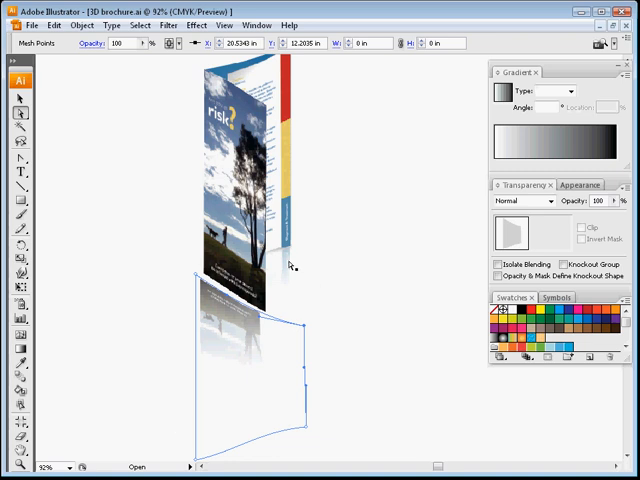
Step: Deselect to preview the reflections, then select the left reflection to fit its mesh
{"action": "left_click", "coordinate": [230, 338]}
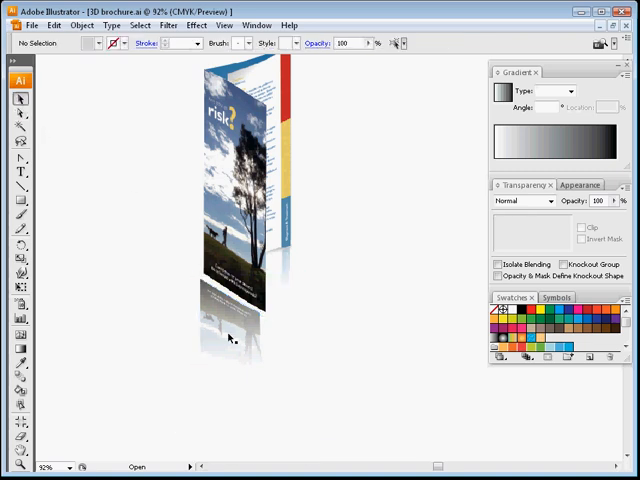
{"action": "left_click", "coordinate": [230, 344]}
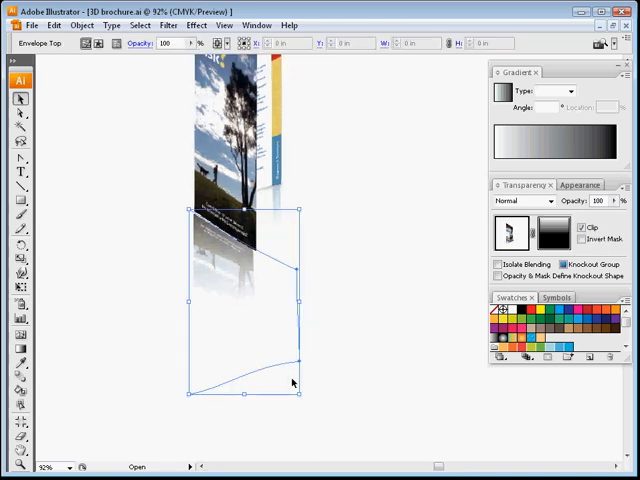
Step: Adjust the left reflection's envelope warp and enter its opacity mask from the Transparency panel
{"action": "left_click", "coordinate": [310, 372]}
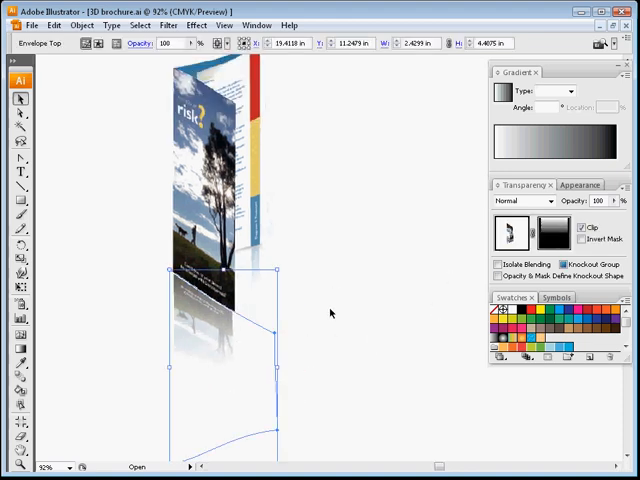
{"action": "left_click", "coordinate": [552, 232]}
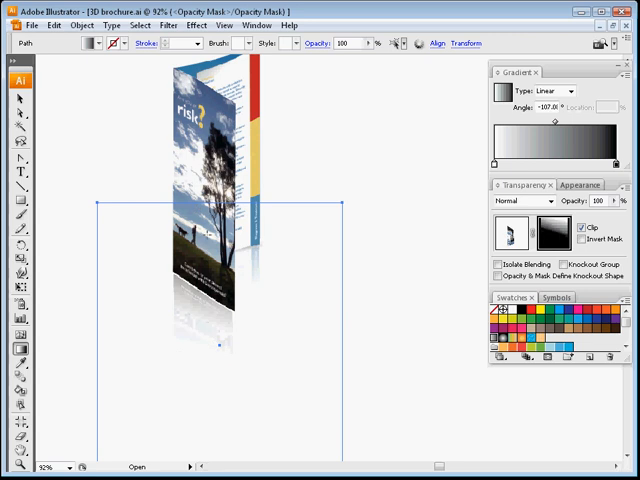
Step: Set the left reflection mask's gradient angle to about -107.9° so it fades away from the panel
{"action": "left_click", "coordinate": [516, 232]}
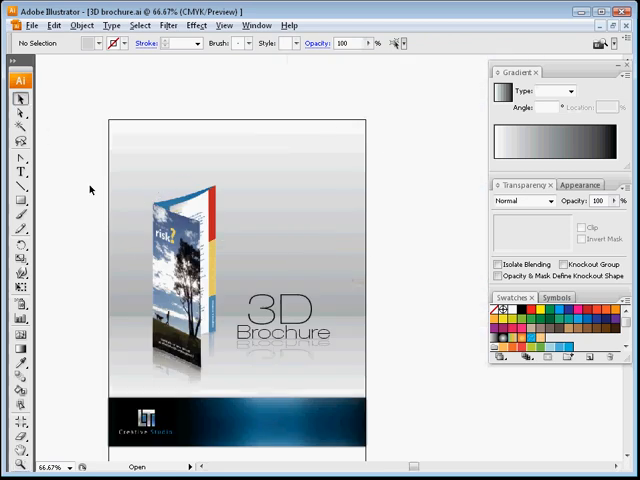
{"action": "mouse_move", "coordinate": [430, 250]}
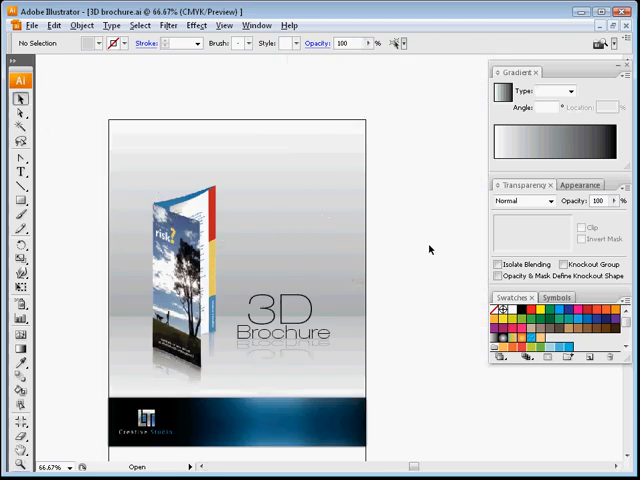